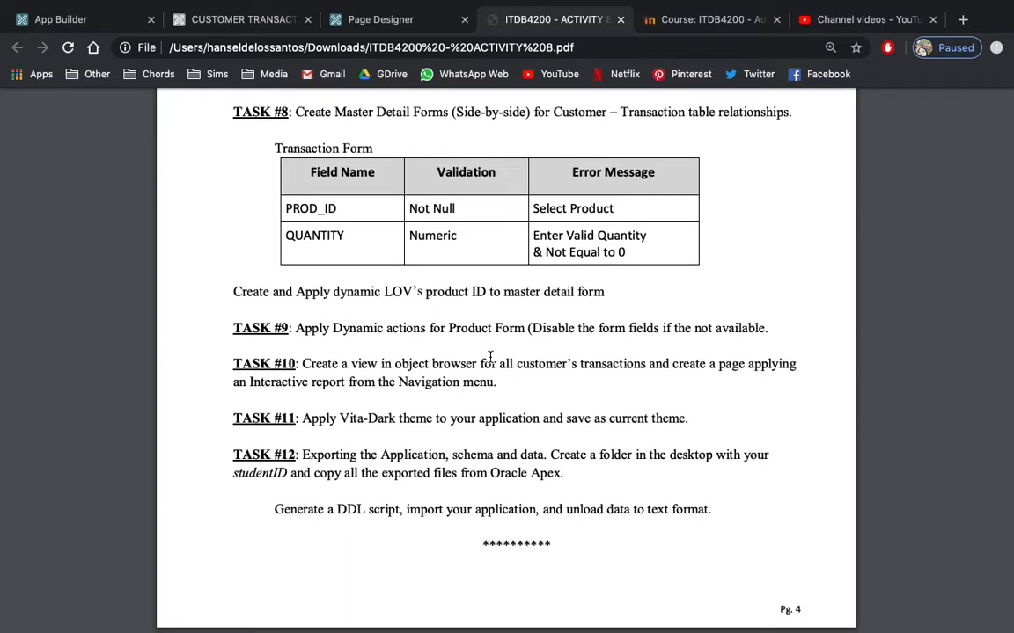
{"action": "mouse_move", "coordinate": [368, 450]}
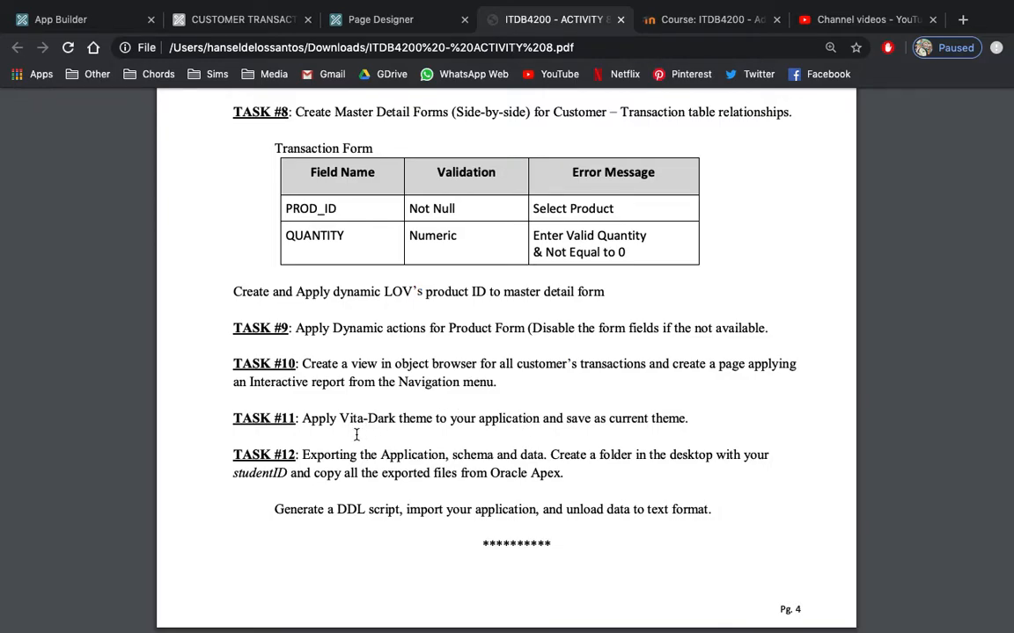
{"action": "mouse_move", "coordinate": [503, 432]}
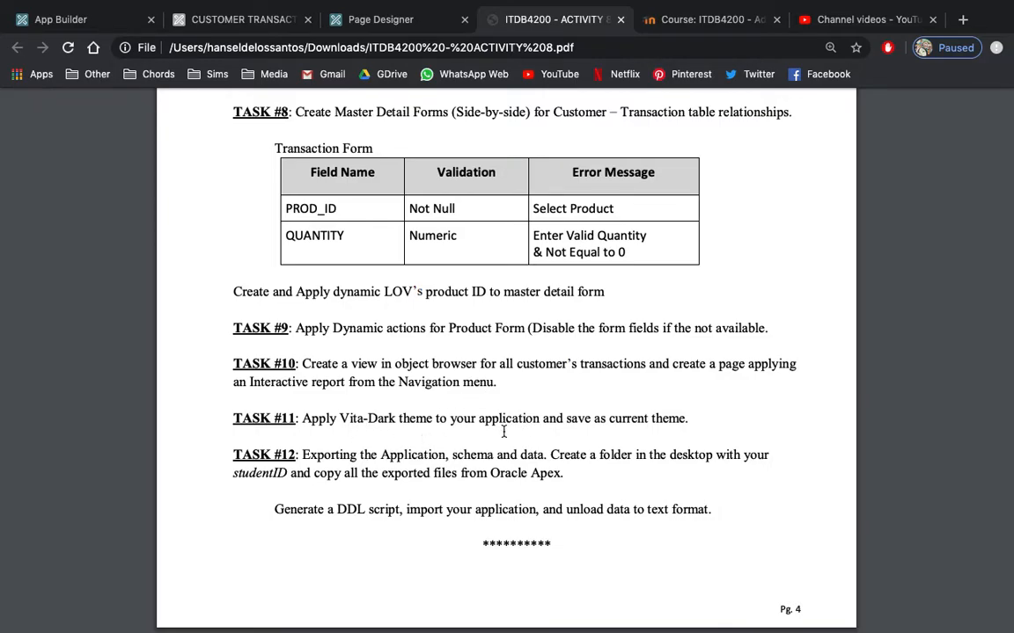
{"action": "mouse_move", "coordinate": [675, 444]}
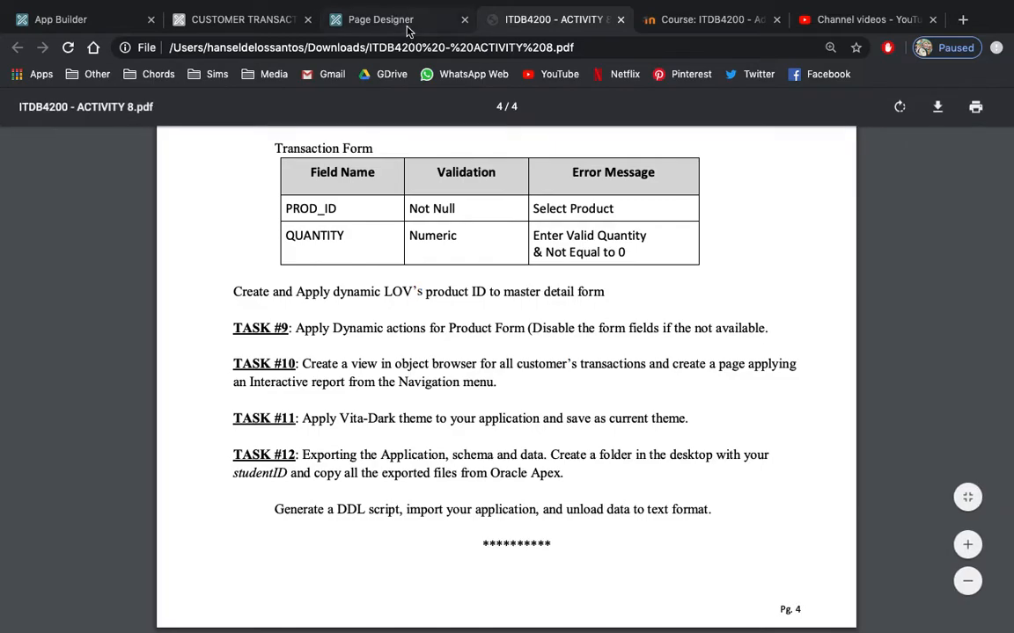
- Save and run page 13, then go to the application's home page with its cards
{"action": "left_click", "coordinate": [380, 20]}
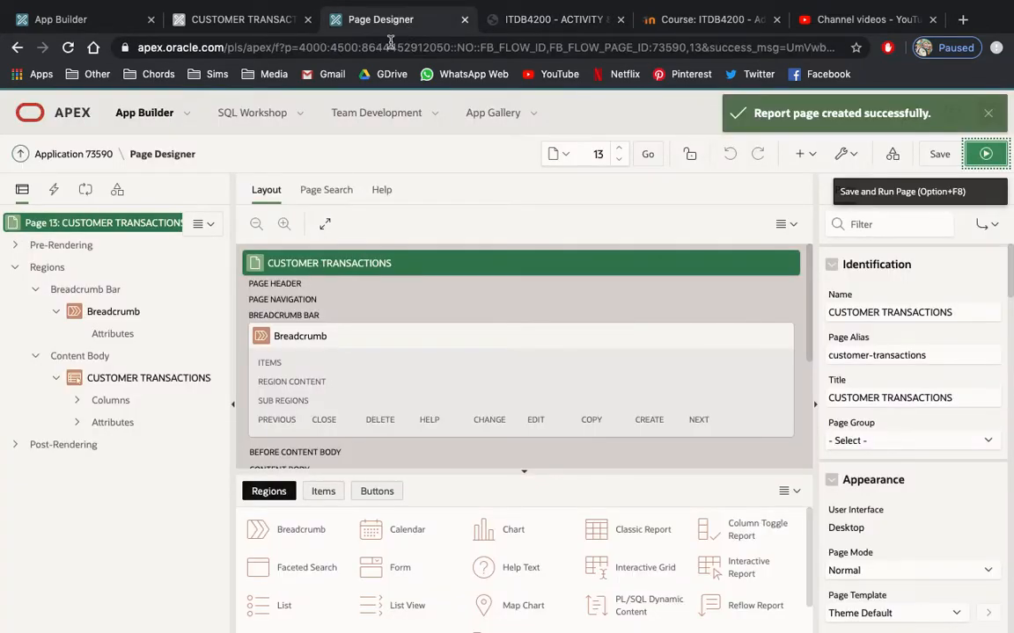
{"action": "left_click", "coordinate": [243, 19]}
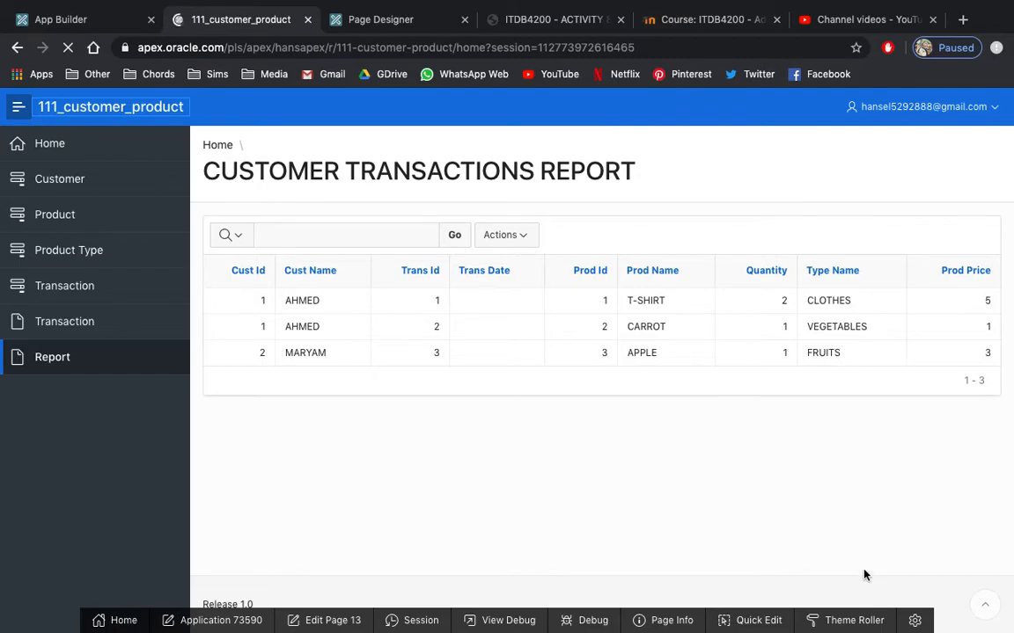
{"action": "left_click", "coordinate": [50, 142]}
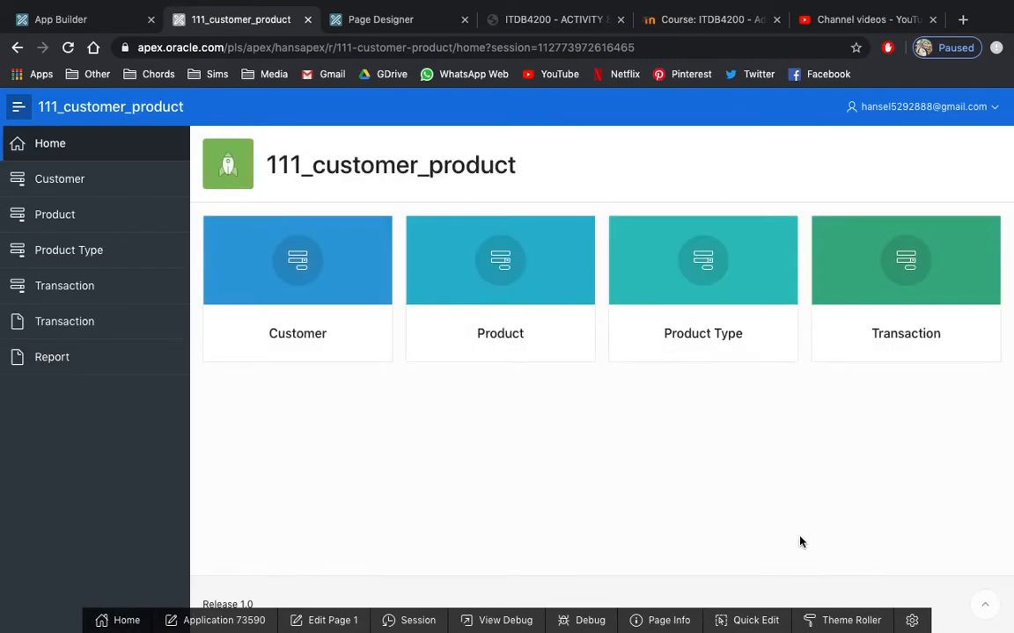
{"action": "mouse_move", "coordinate": [203, 598]}
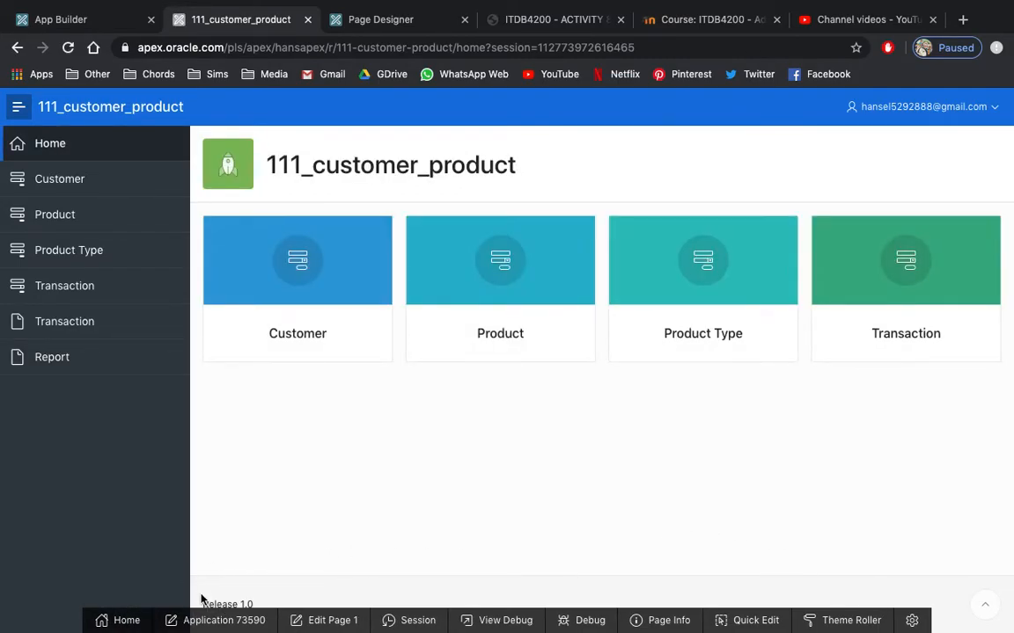
{"action": "mouse_move", "coordinate": [563, 574]}
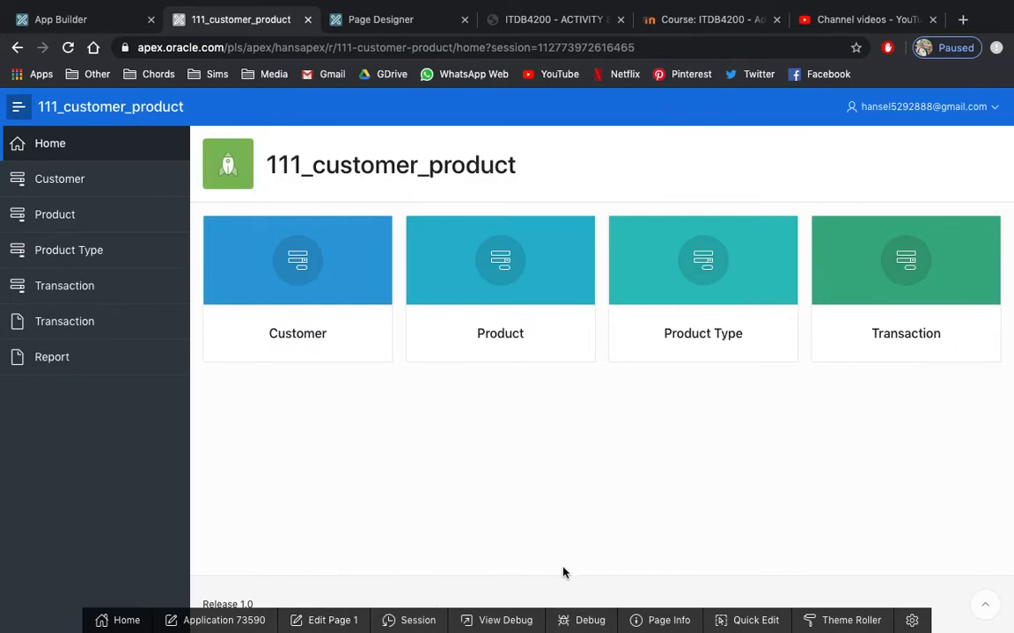
{"action": "mouse_move", "coordinate": [830, 574]}
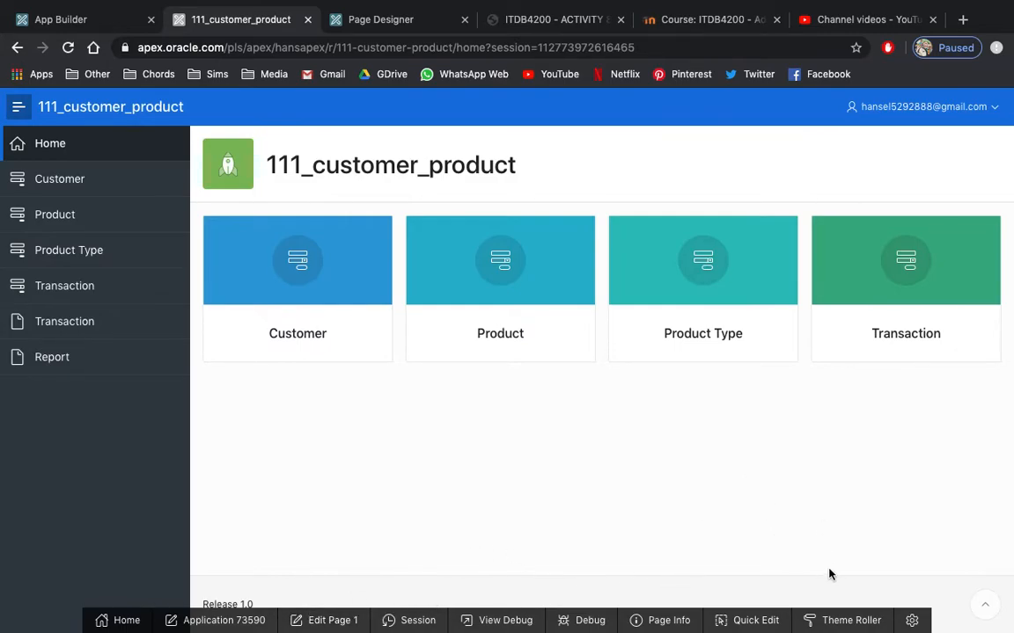
{"action": "mouse_move", "coordinate": [841, 575]}
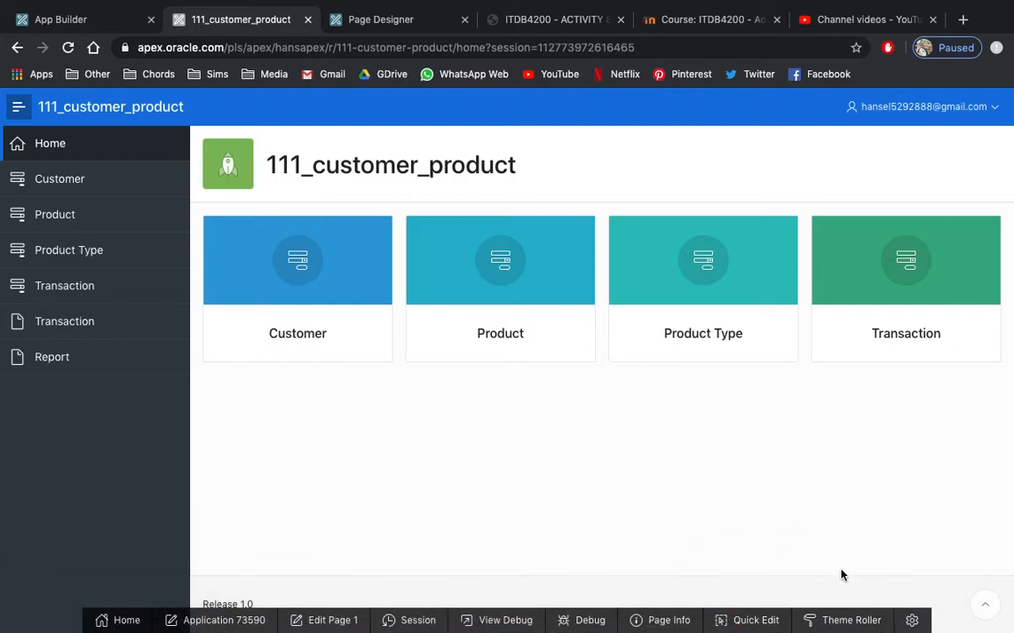
{"action": "mouse_move", "coordinate": [848, 619]}
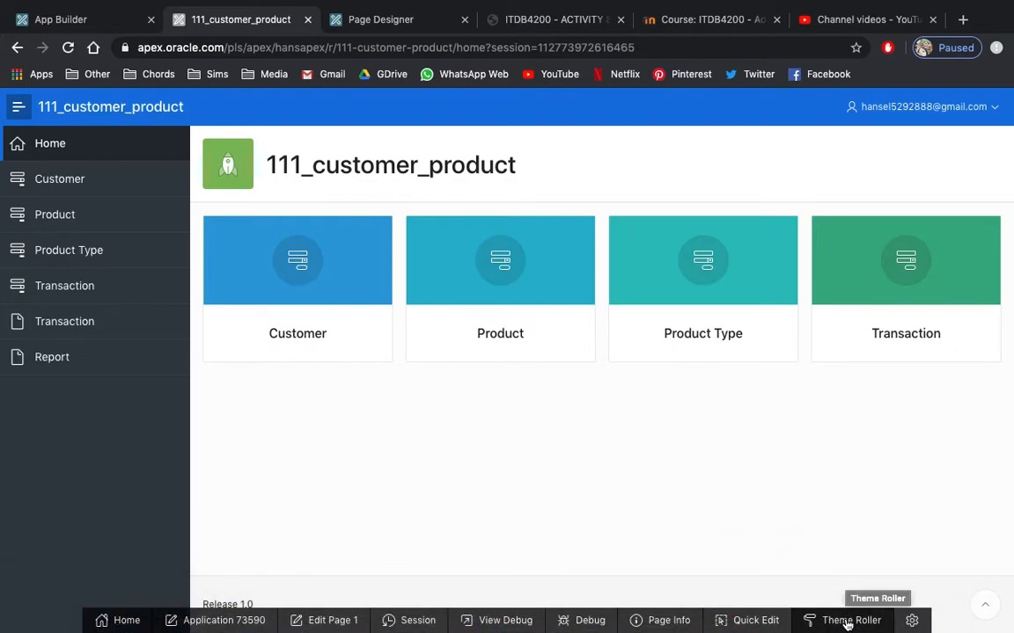
- Launch Theme Roller from the developer toolbar and list the available Vita styles
{"action": "left_click", "coordinate": [499, 261]}
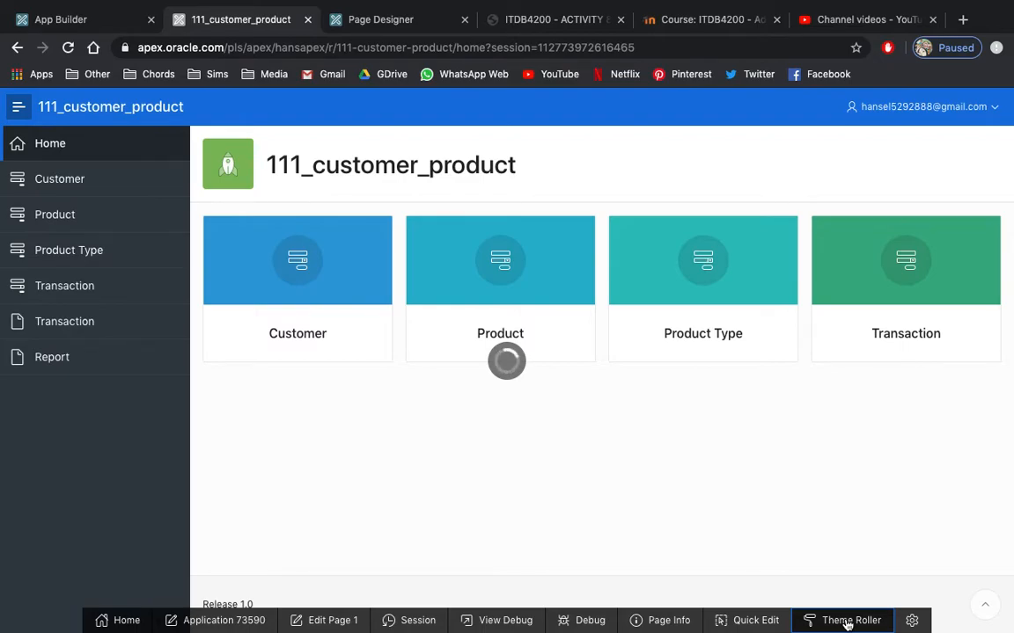
{"action": "mouse_move", "coordinate": [668, 461]}
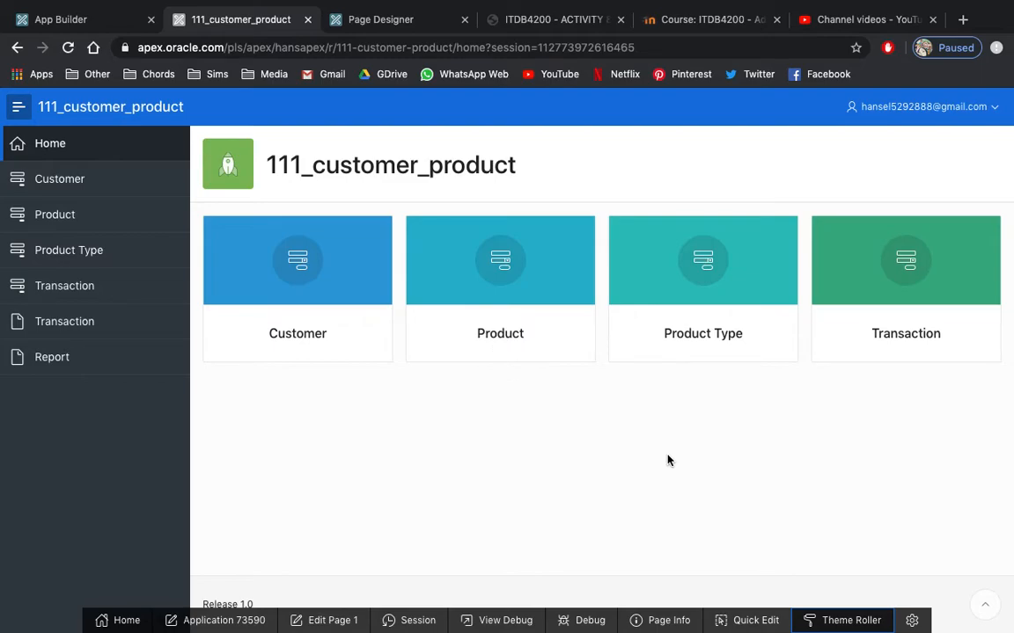
{"action": "left_click", "coordinate": [850, 619]}
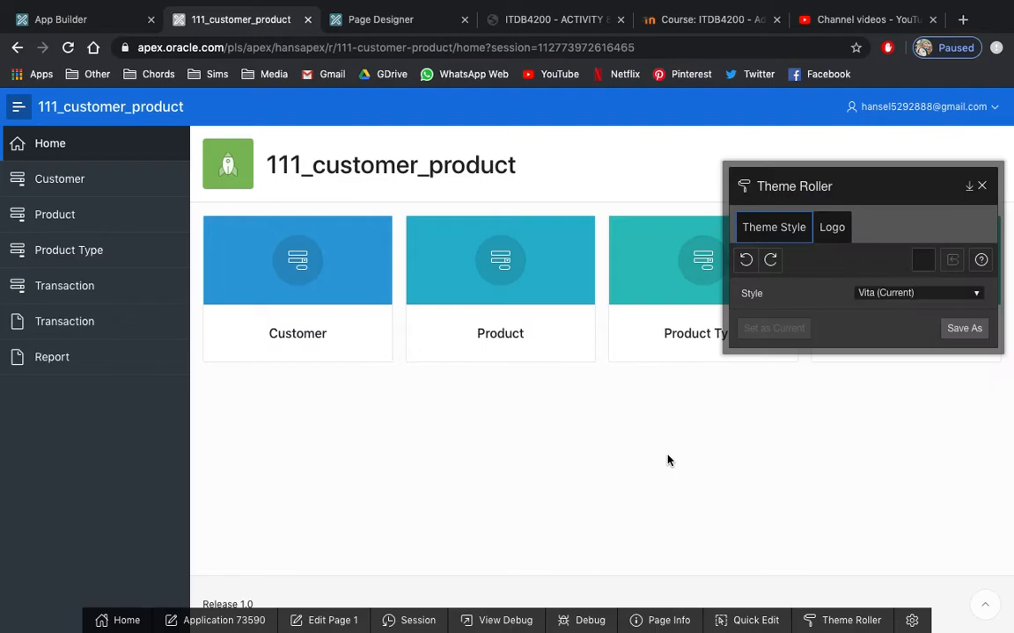
{"action": "mouse_move", "coordinate": [910, 479]}
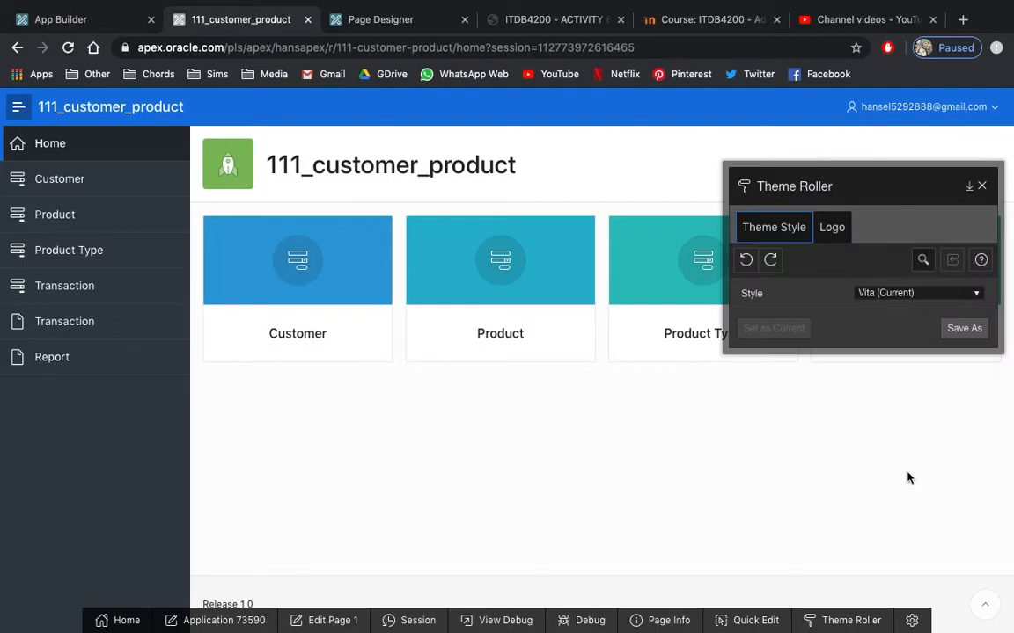
{"action": "mouse_move", "coordinate": [869, 306]}
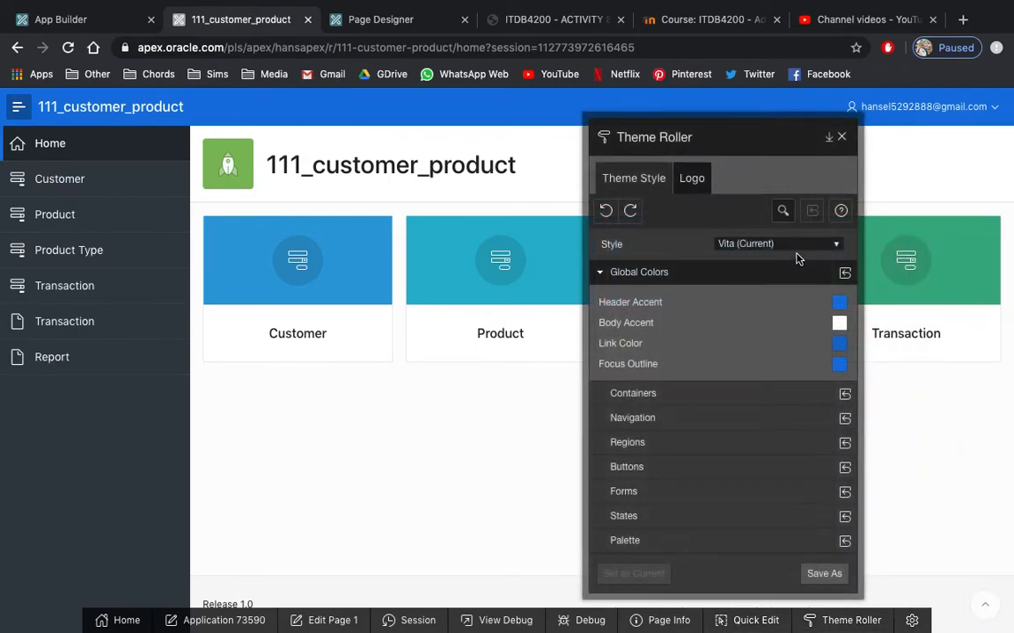
{"action": "left_click", "coordinate": [778, 243]}
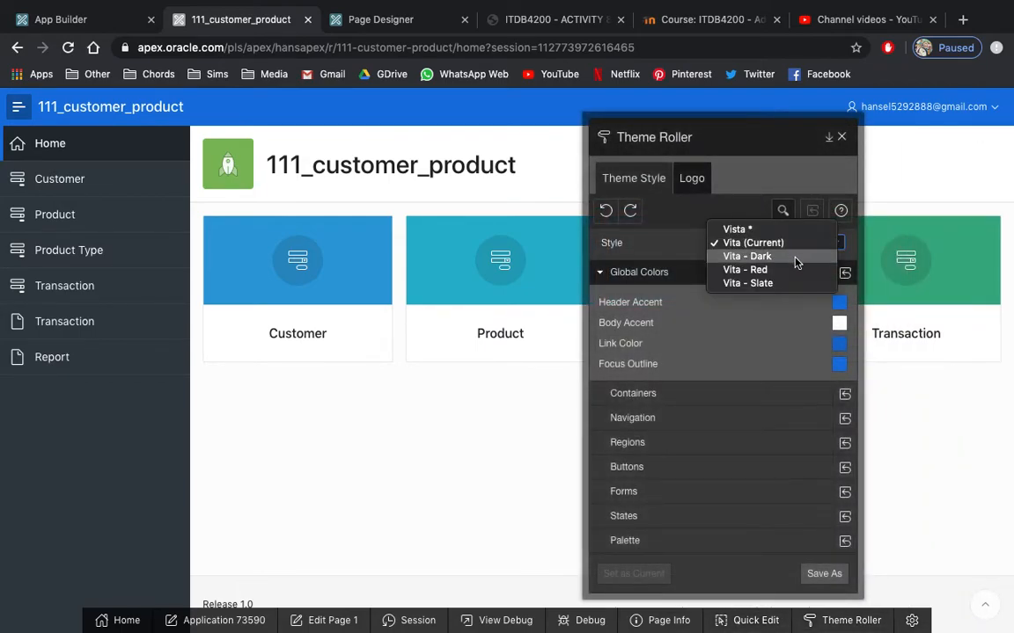
- Select the Vita - Dark style so the app preview turns dark
{"action": "left_click", "coordinate": [753, 243]}
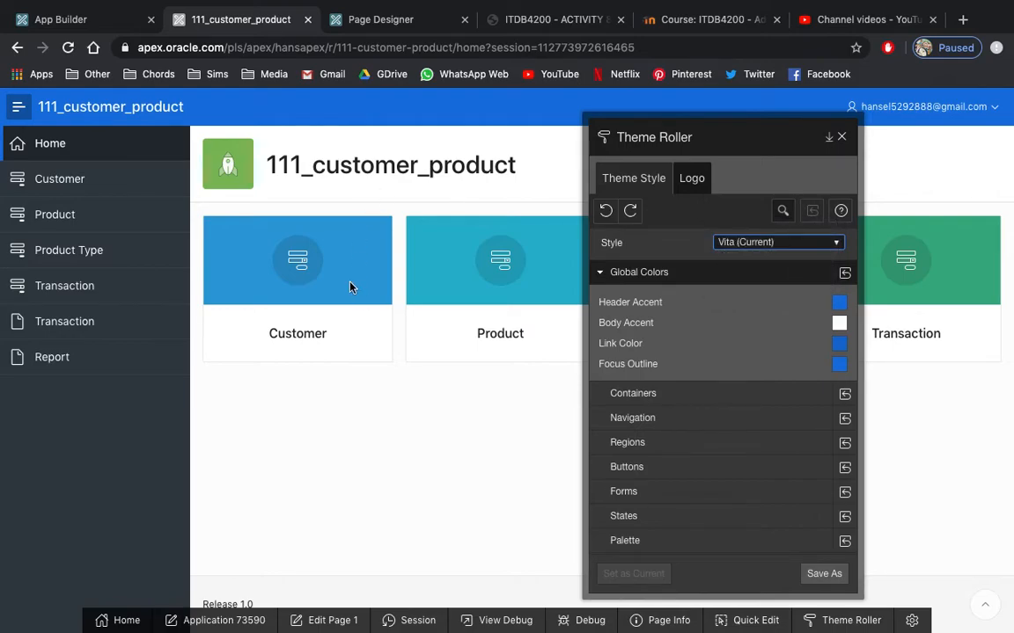
{"action": "left_click", "coordinate": [778, 243]}
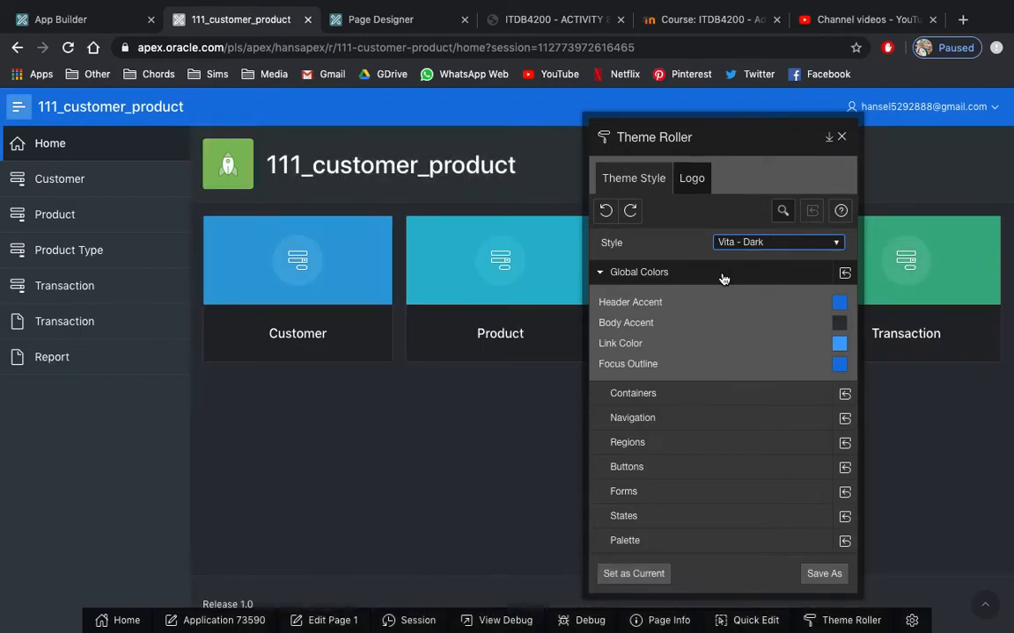
{"action": "mouse_move", "coordinate": [792, 271]}
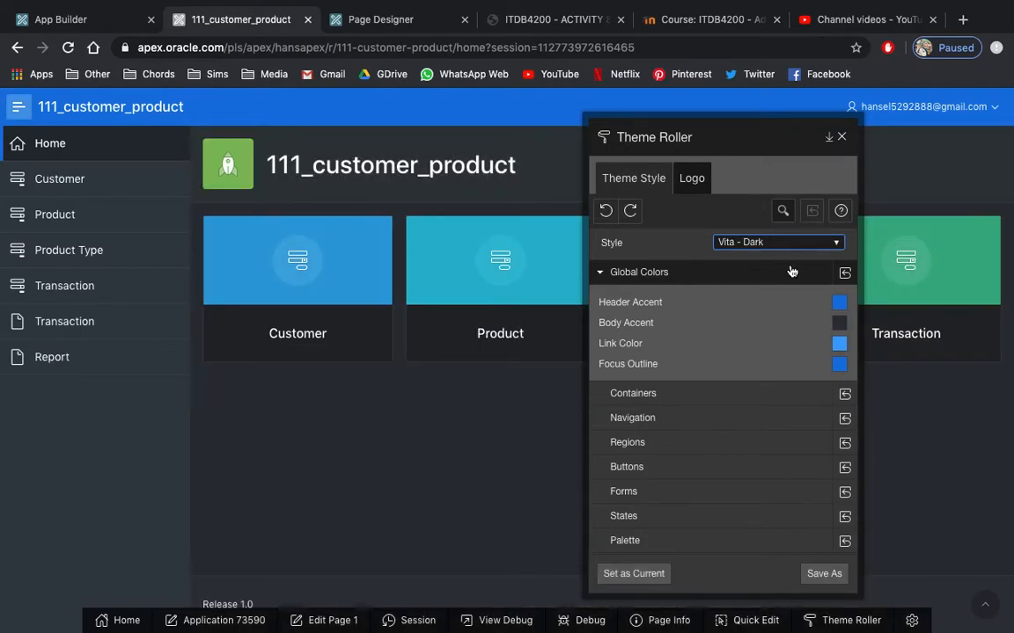
{"action": "mouse_move", "coordinate": [753, 268]}
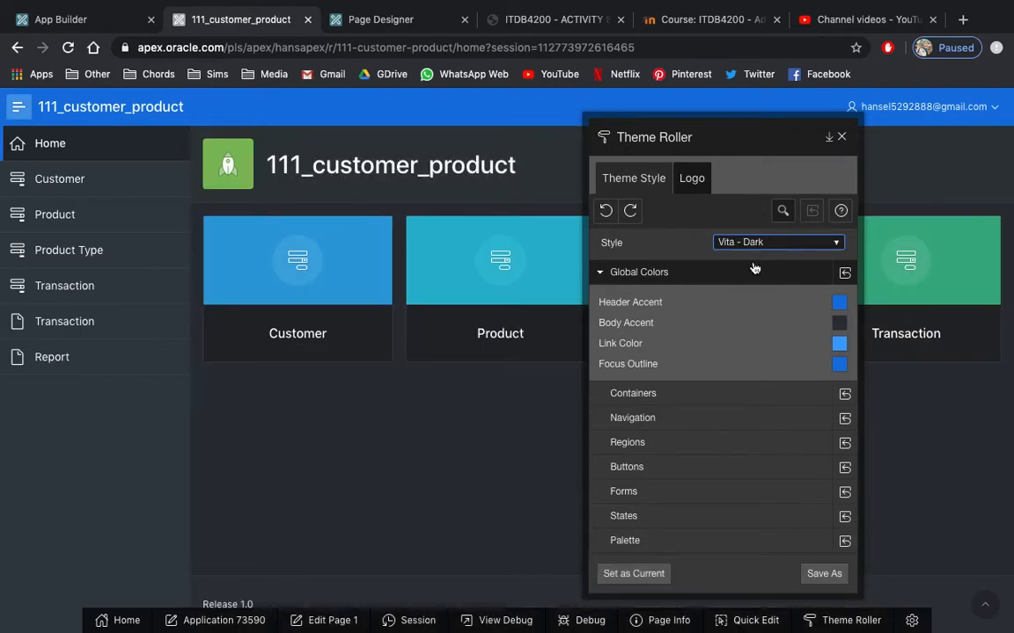
{"action": "mouse_move", "coordinate": [482, 445]}
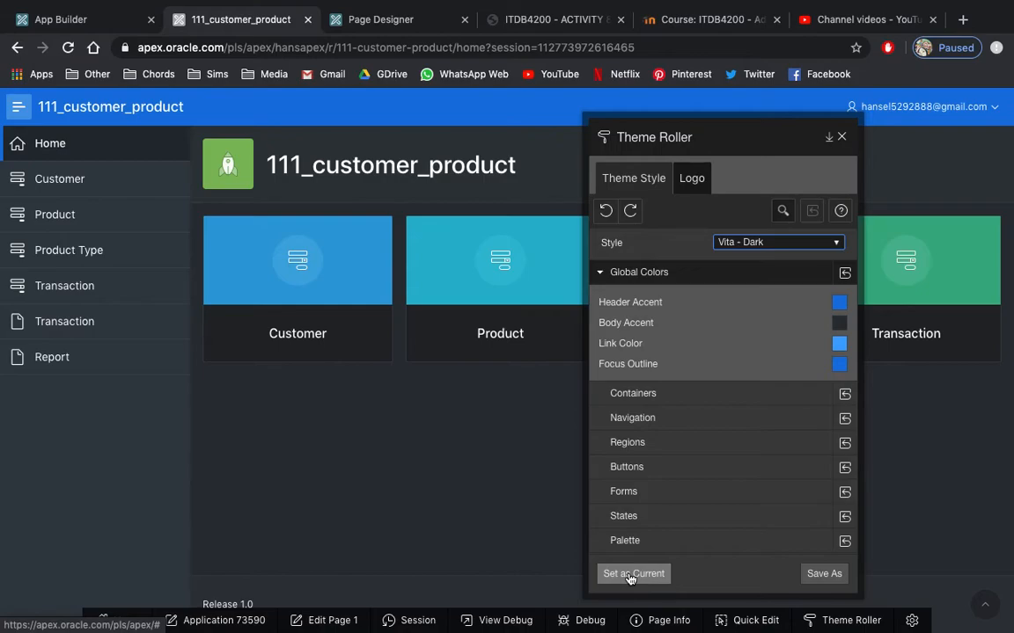
- Set Vita - Dark as the current theme style and confirm the success message
{"action": "left_click", "coordinate": [633, 574]}
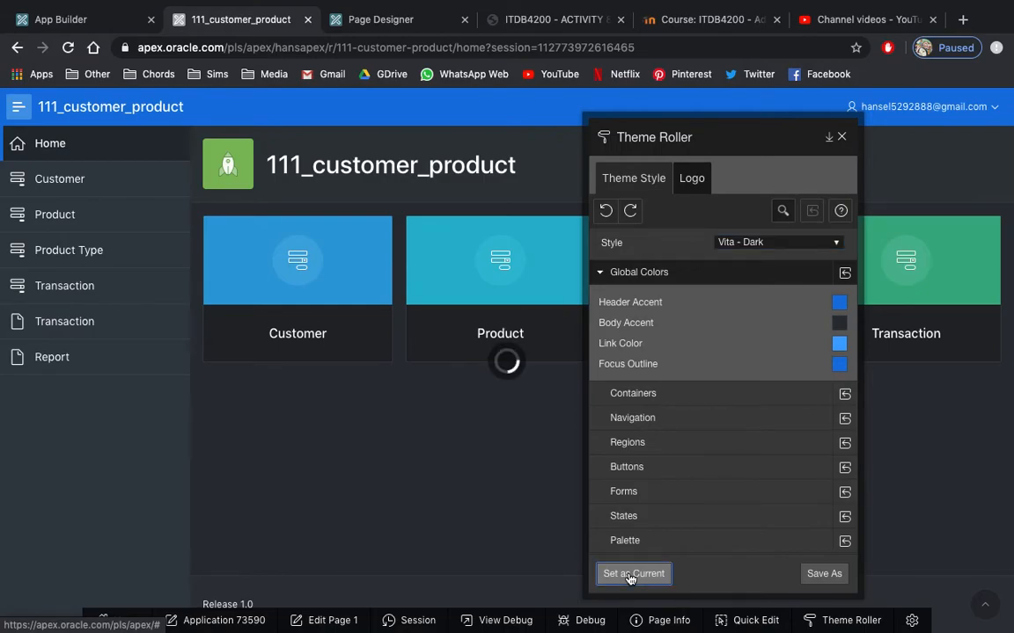
{"action": "left_click", "coordinate": [634, 574]}
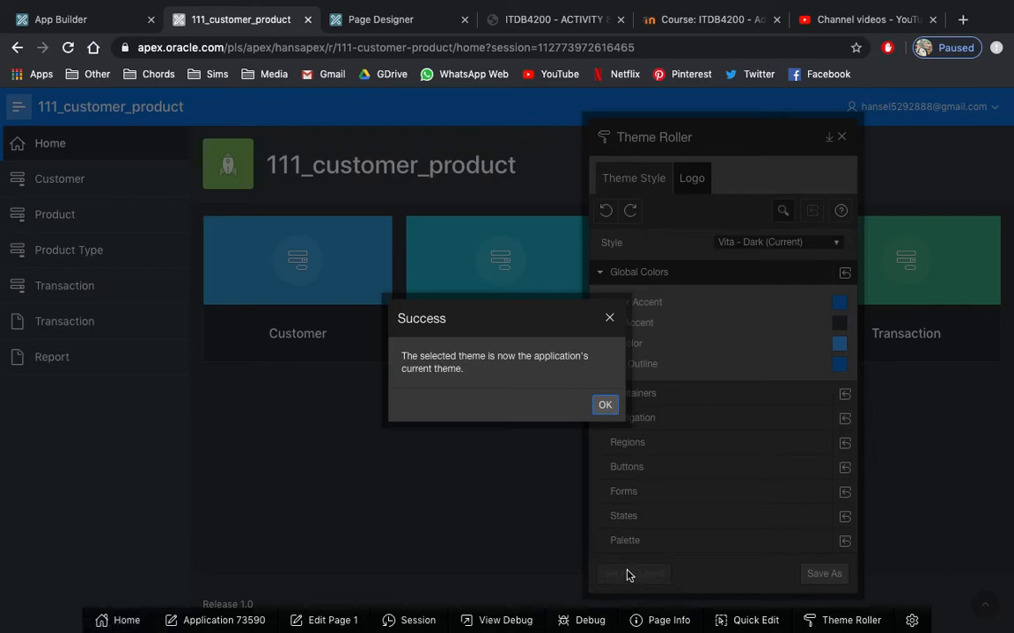
{"action": "mouse_move", "coordinate": [473, 403]}
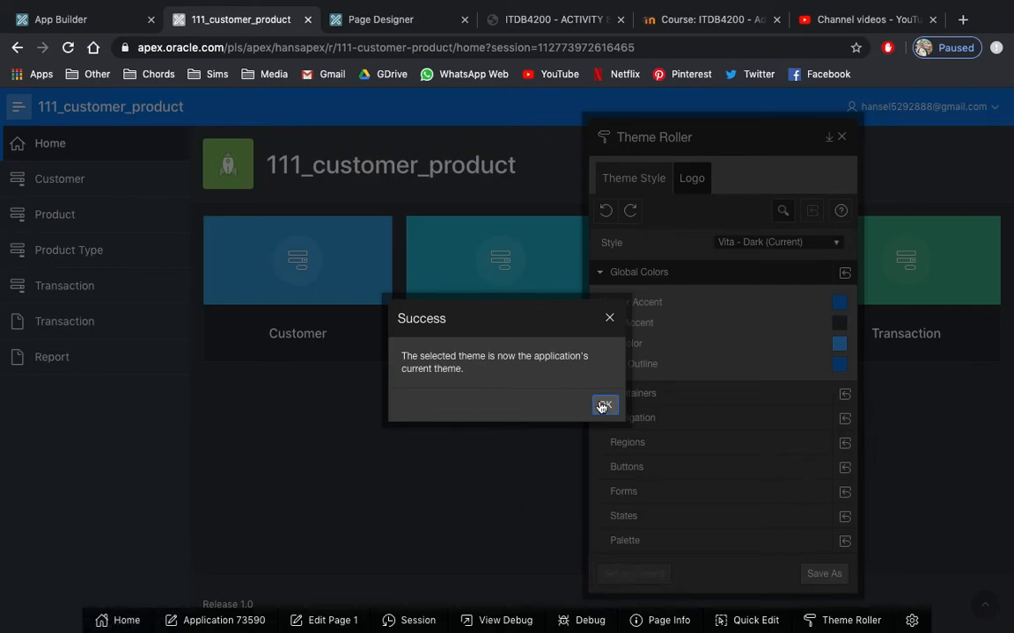
{"action": "left_click", "coordinate": [604, 405]}
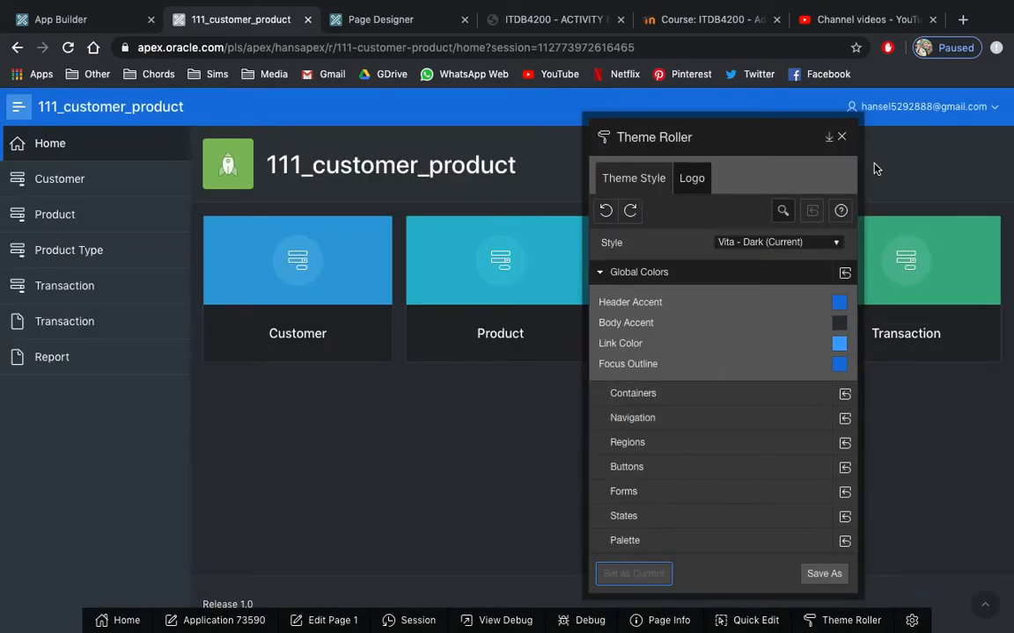
- Close Theme Roller leaving the app dark, then return to the ITDB4200 Activity 8 PDF
{"action": "left_click", "coordinate": [841, 138]}
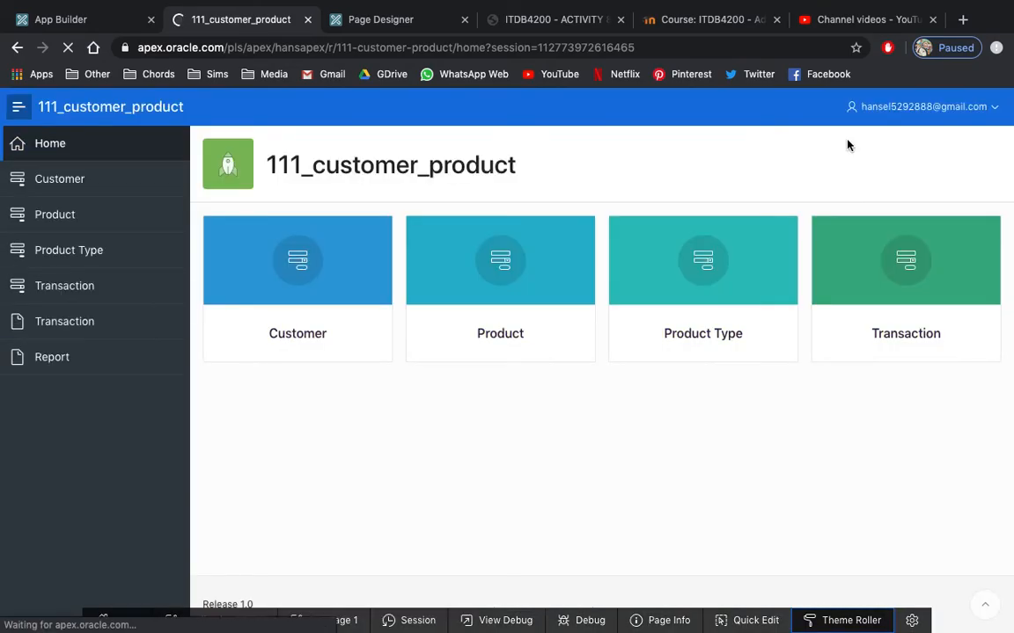
{"action": "mouse_move", "coordinate": [554, 479]}
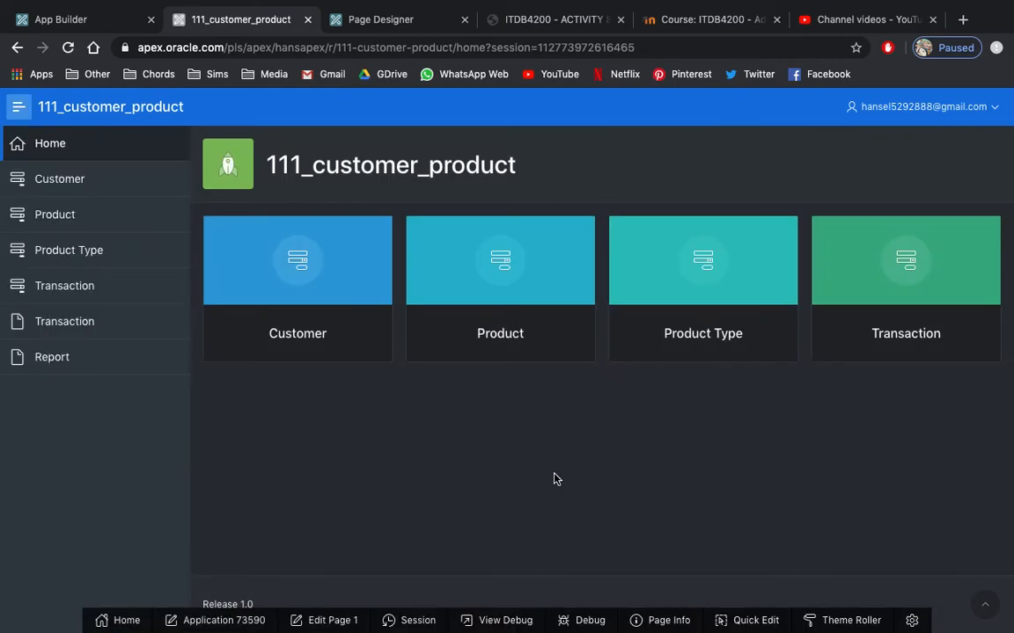
{"action": "mouse_move", "coordinate": [539, 143]}
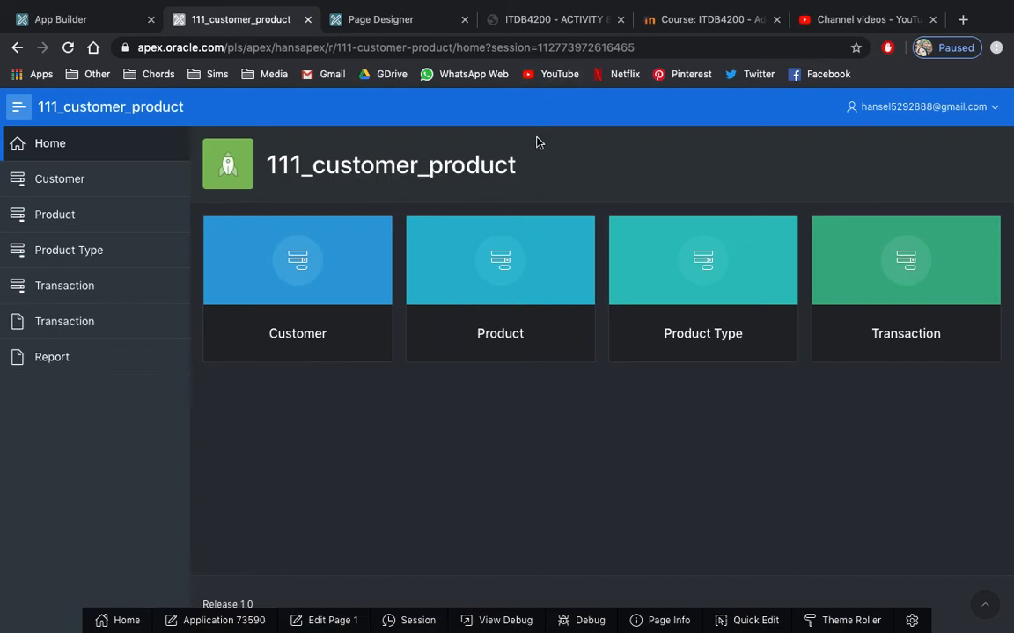
{"action": "left_click", "coordinate": [554, 19]}
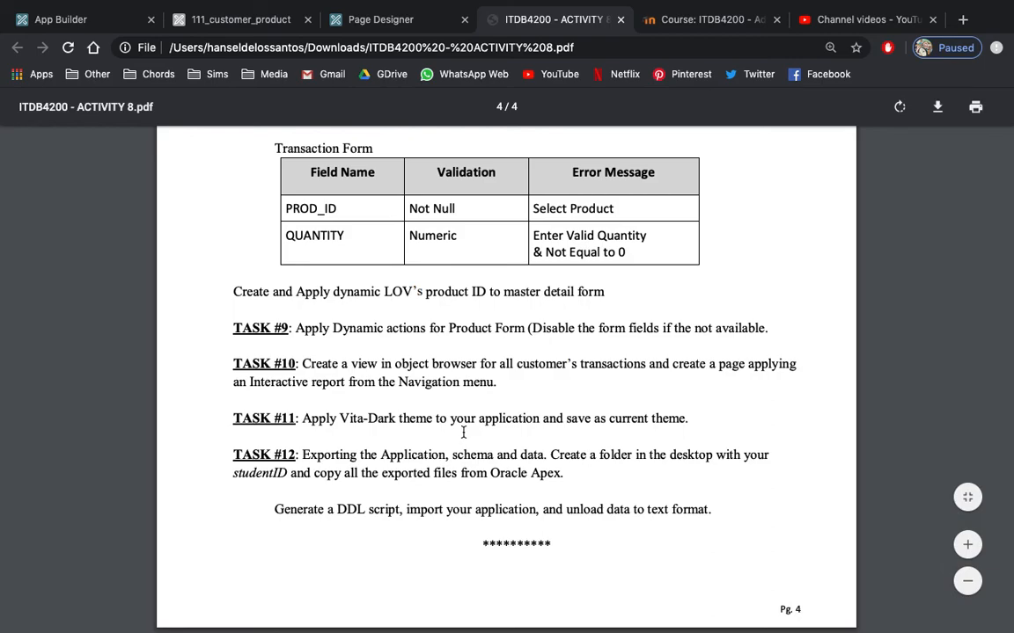
{"action": "scroll", "scroll_direction": "up", "scroll_amount": 3}
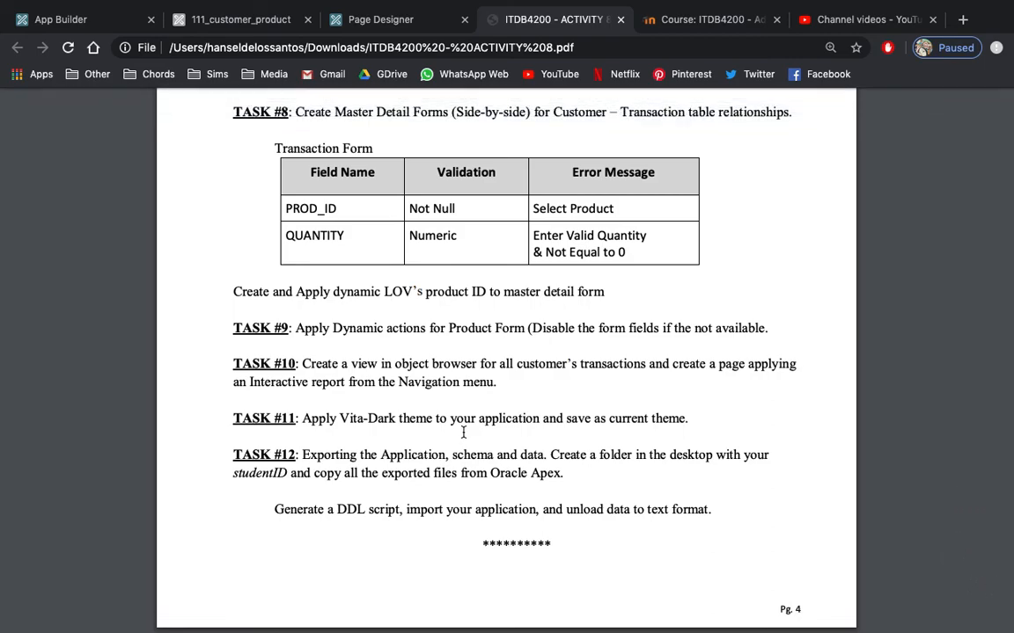